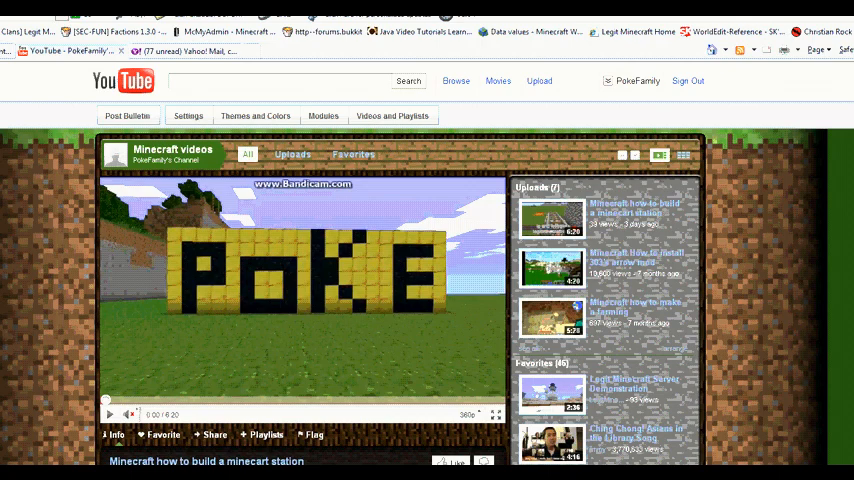
scroll(down, 3)
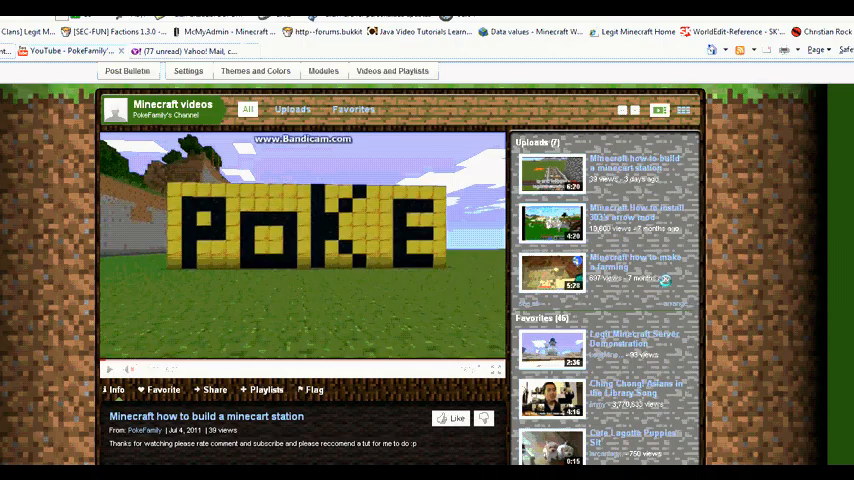
scroll(down, 3)
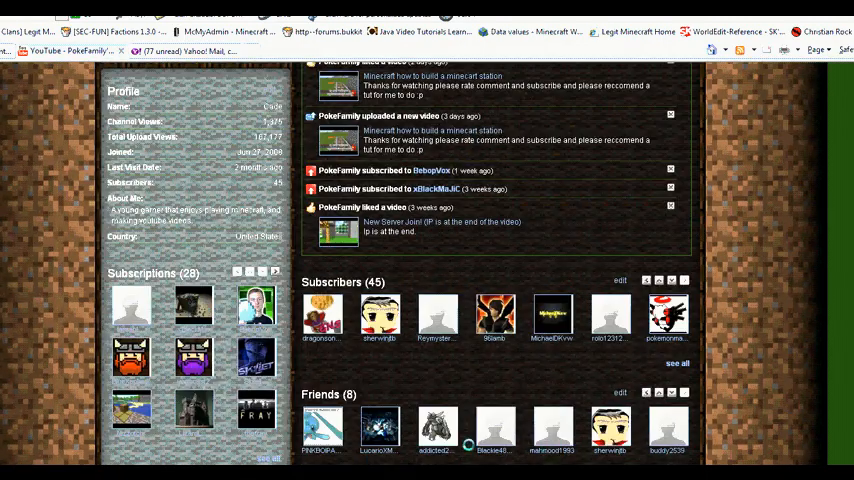
scroll(down, 3)
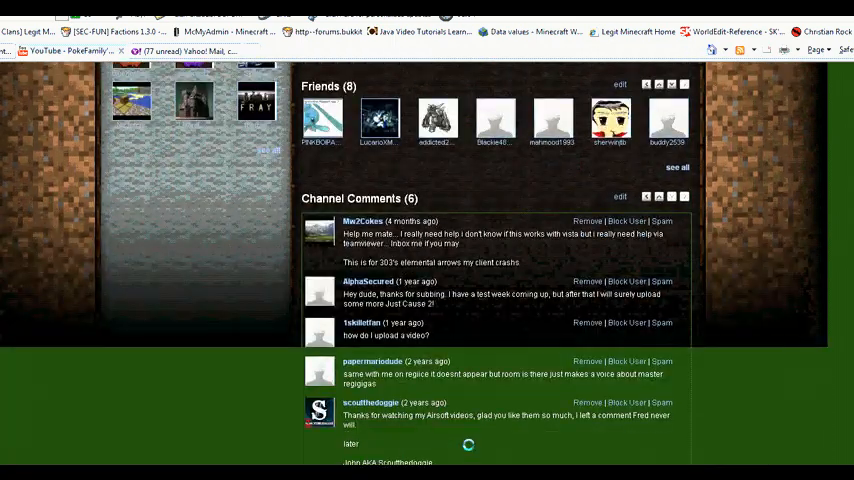